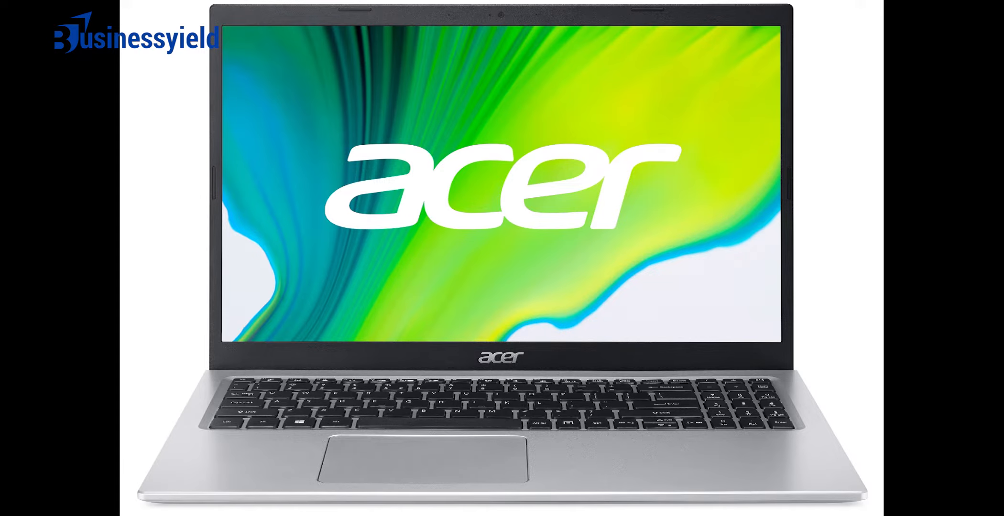
left_click(235, 329)
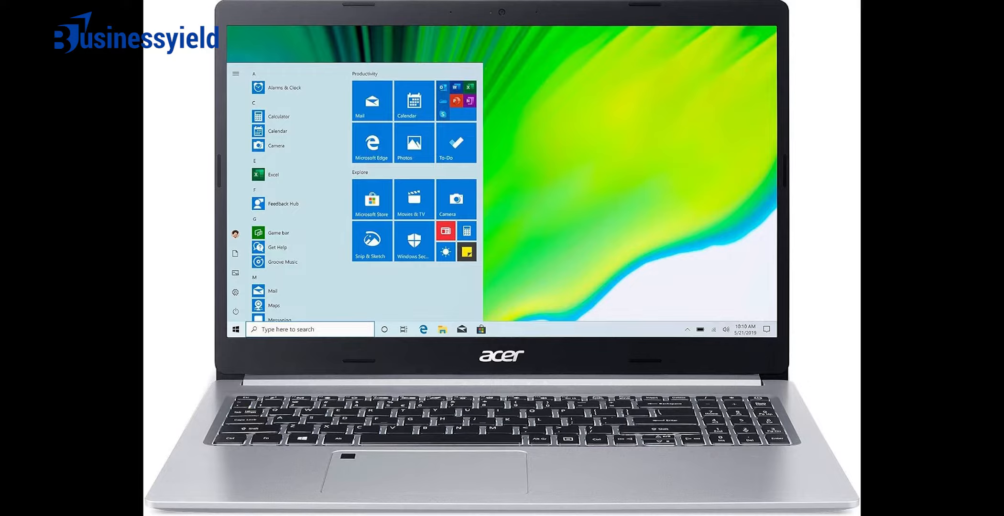